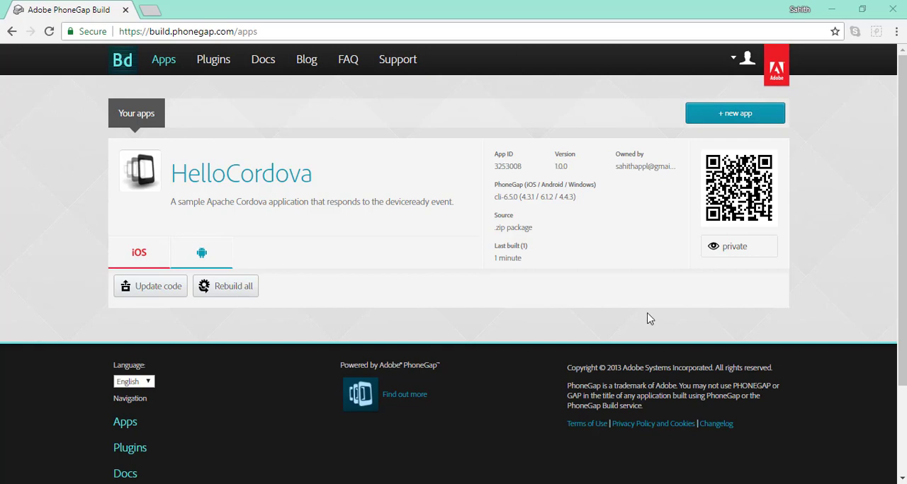
mouse_move(263, 151)
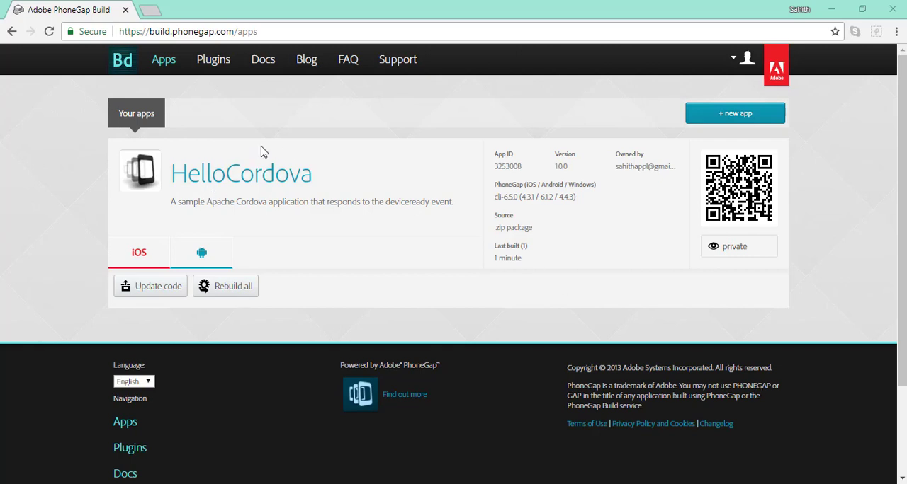
mouse_move(345, 186)
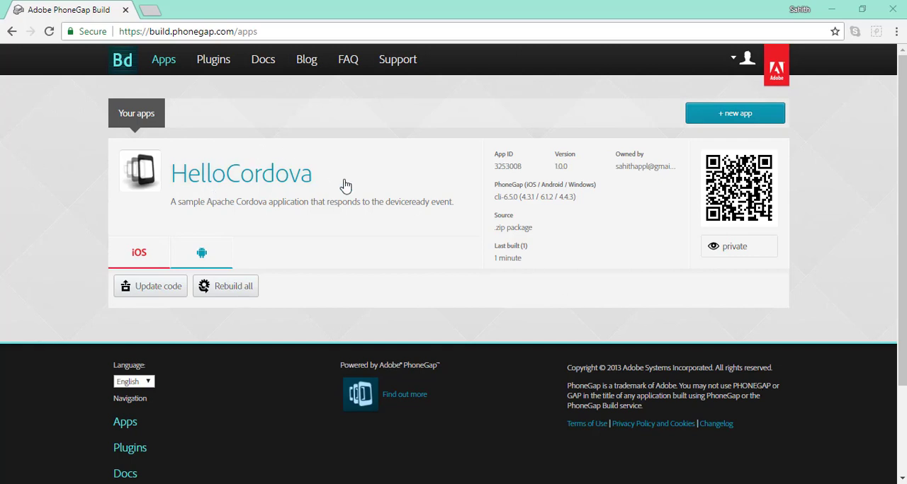
mouse_move(170, 207)
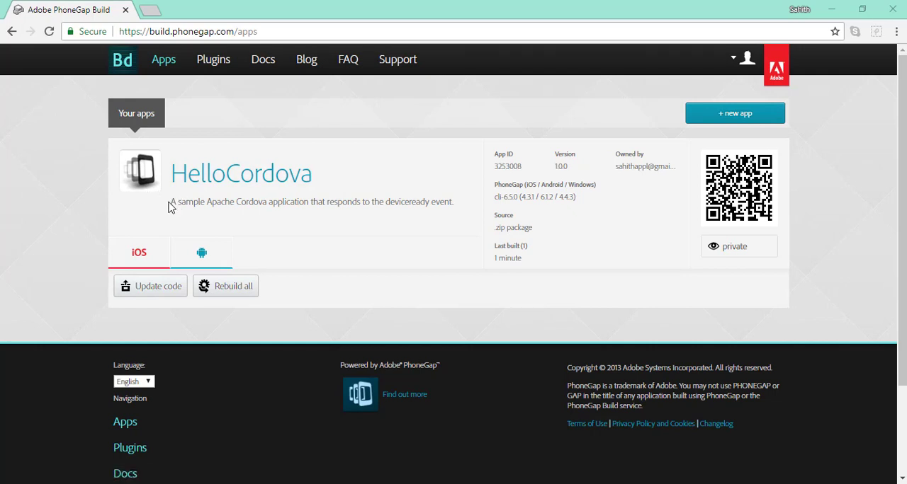
Step: Open config.xml from the cordovatest project folder in Sublime Text
double_click(439, 202)
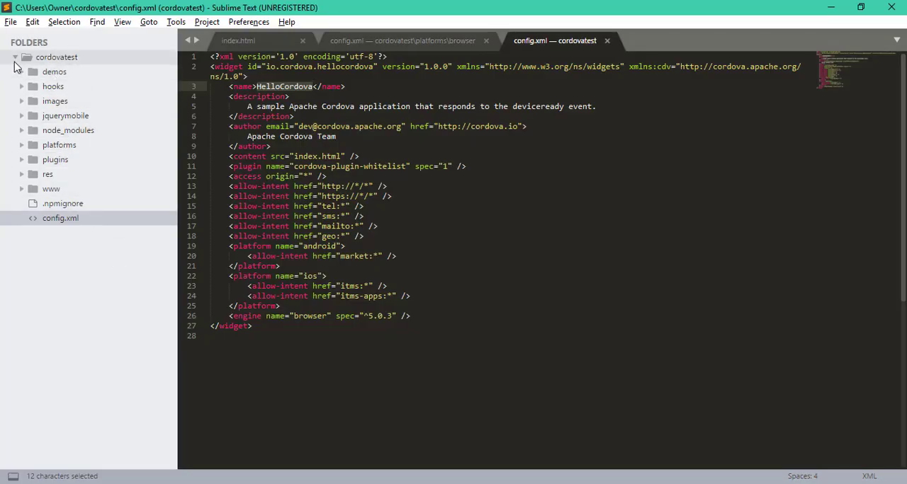
left_click(15, 57)
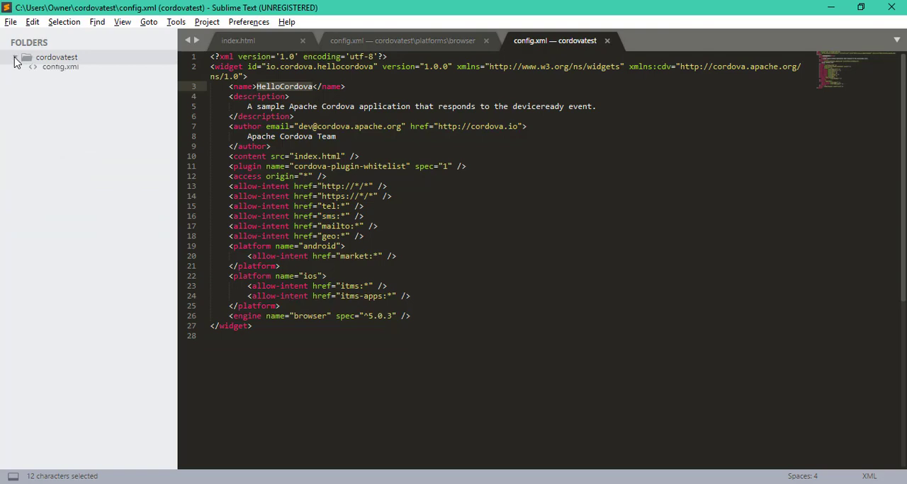
left_click(15, 57)
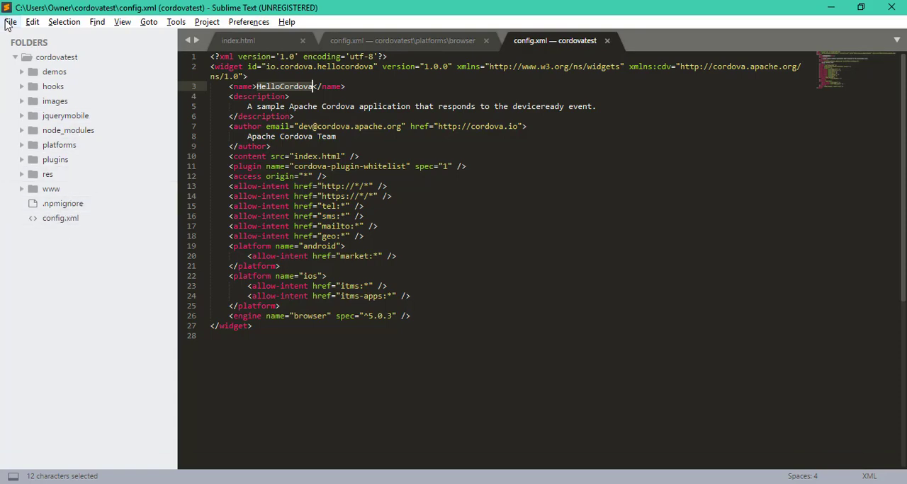
left_click(11, 21)
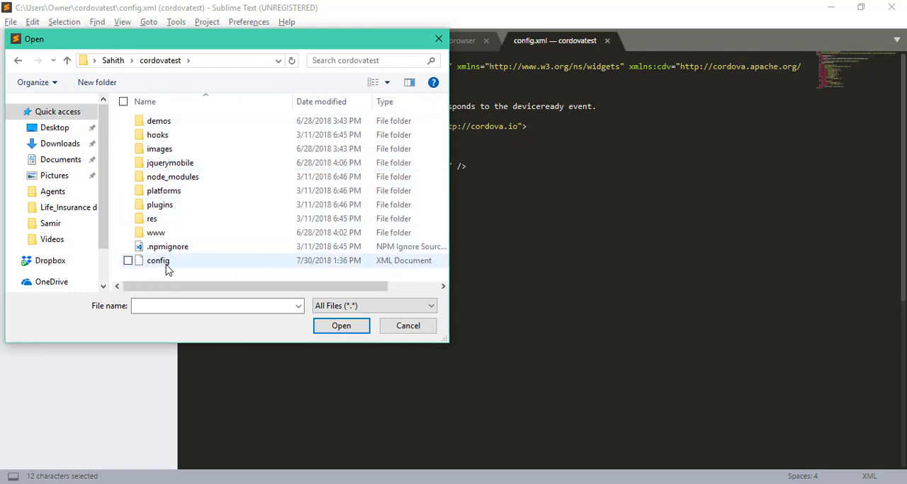
left_click(158, 260)
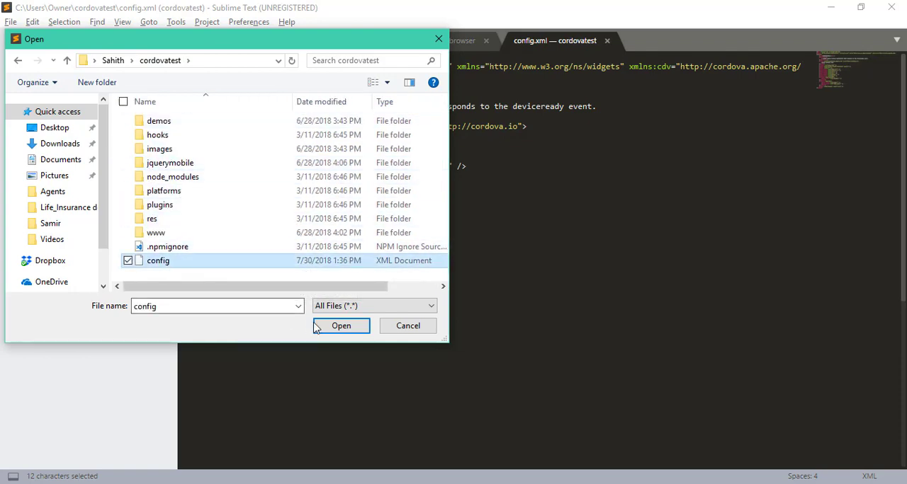
left_click(340, 326)
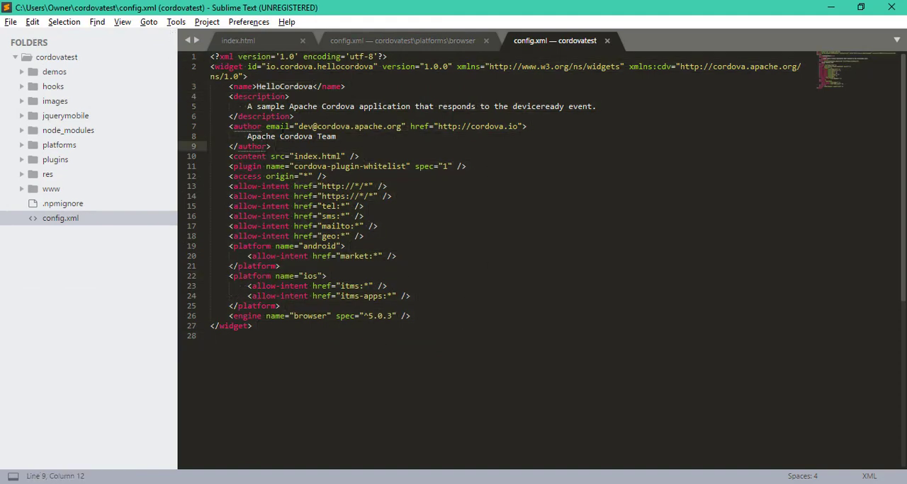
Step: Rename the app to Cordovatestapp, add a made-with-Cordova description and new author details, and save
double_click(287, 85)
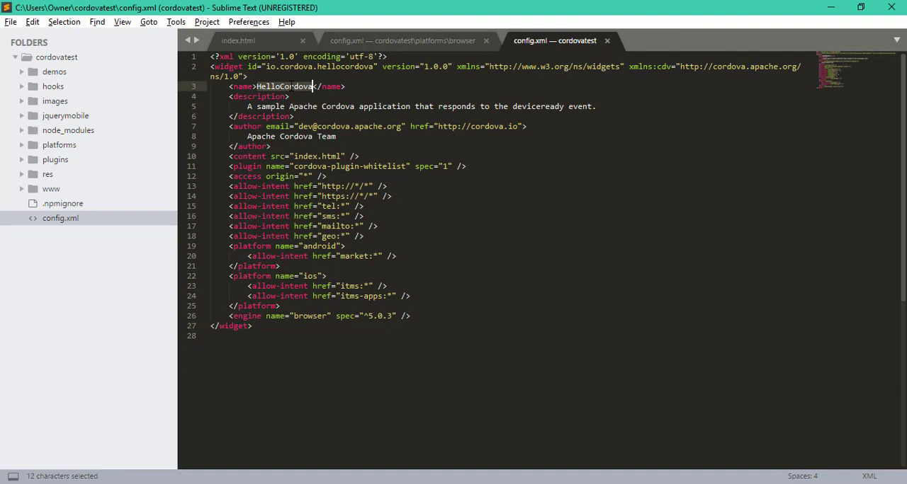
key("Delete")
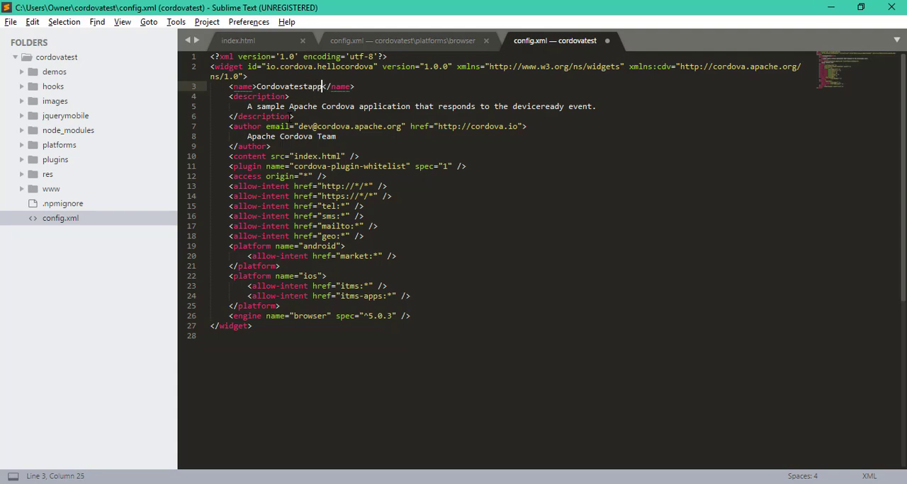
key("ctrl+s")
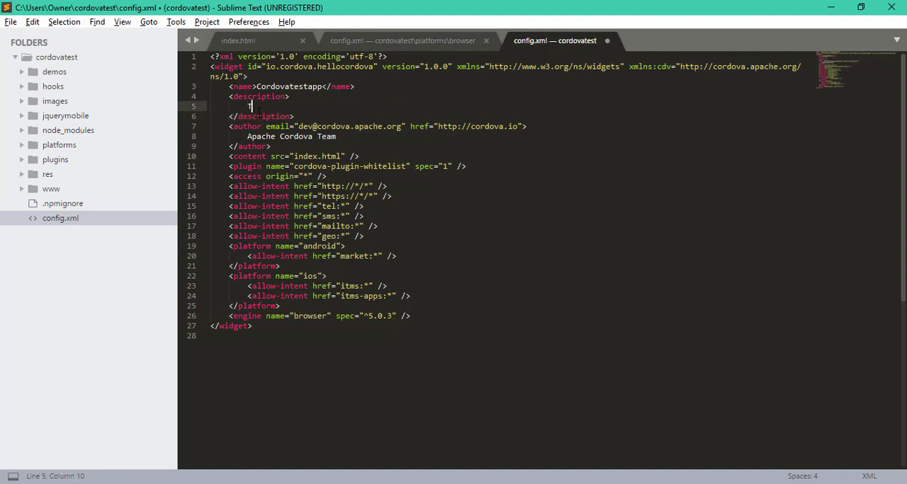
type("This app was made using J")
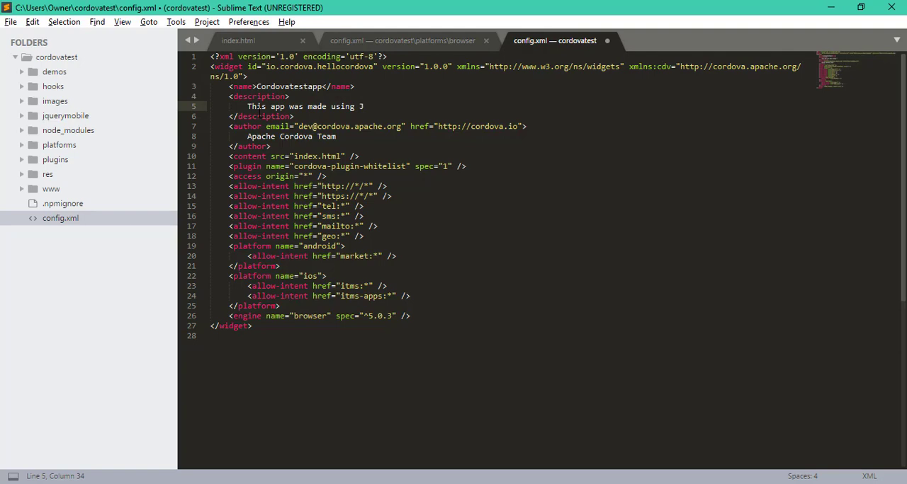
type("Cordova!")
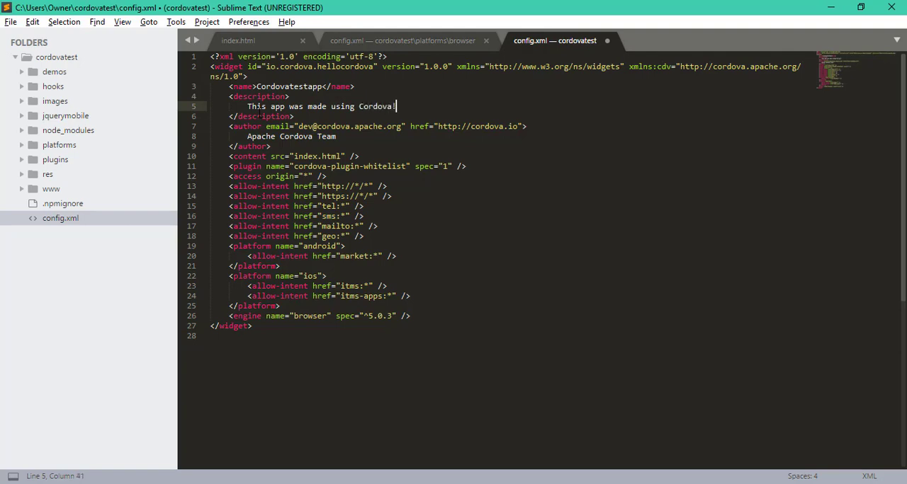
type("!!!")
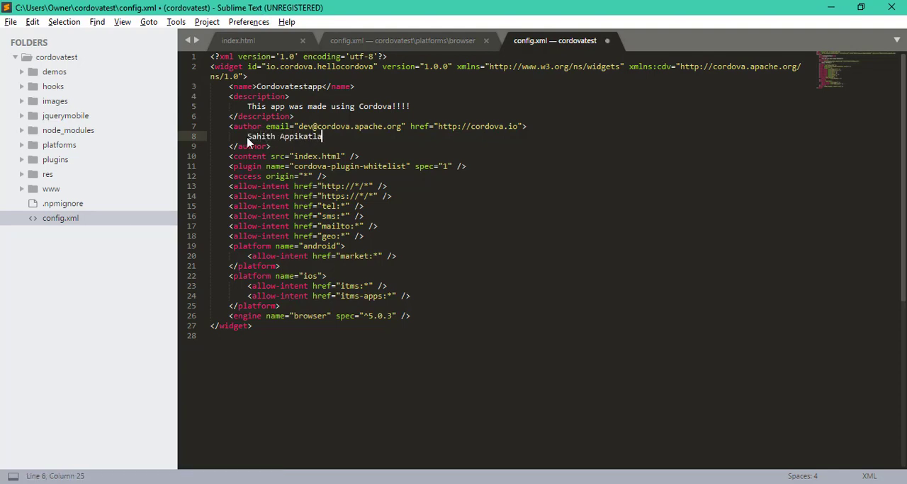
key("ctrl+s")
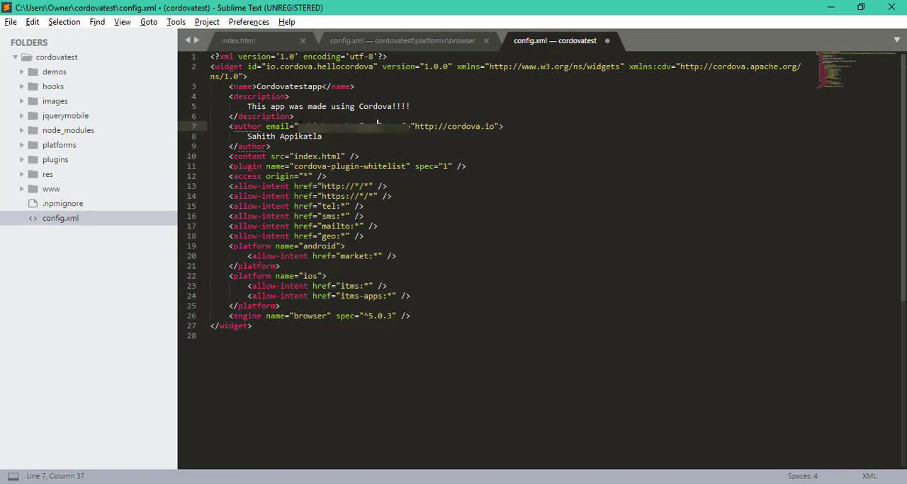
key("ctrl+s")
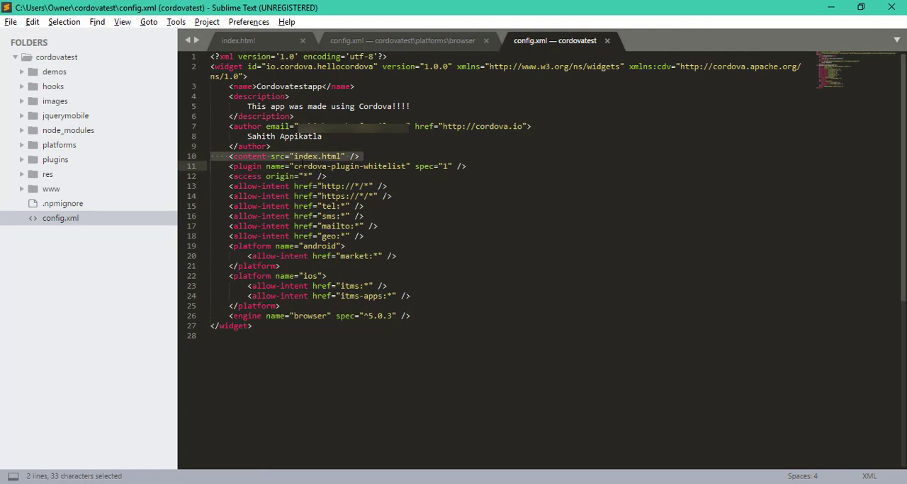
Step: Expand and collapse the www folder to confirm index.html is there
left_click(51, 189)
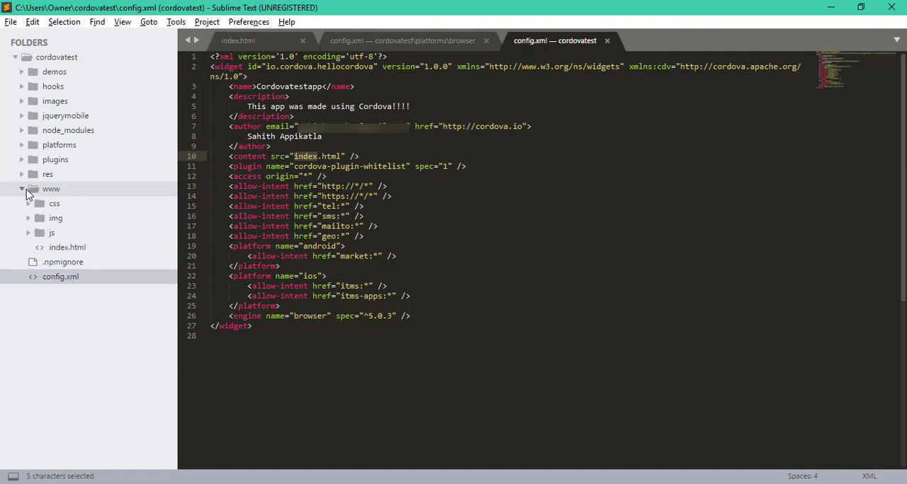
left_click(22, 189)
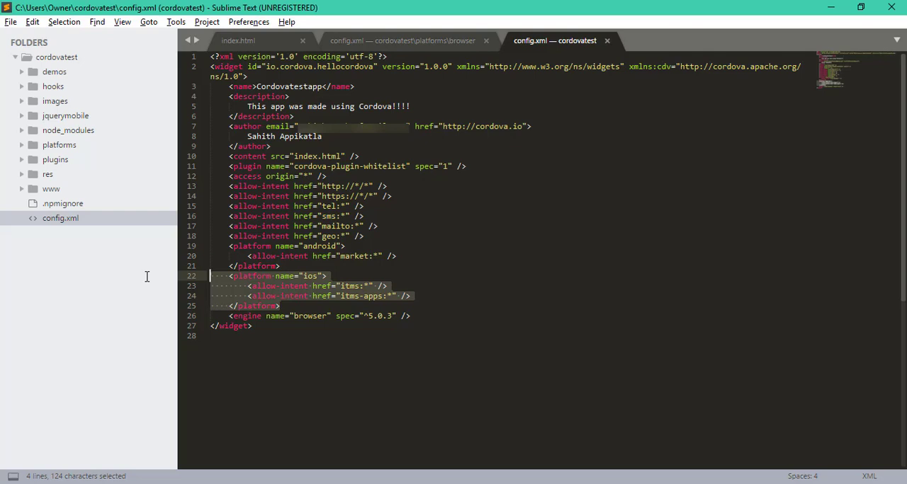
mouse_move(156, 279)
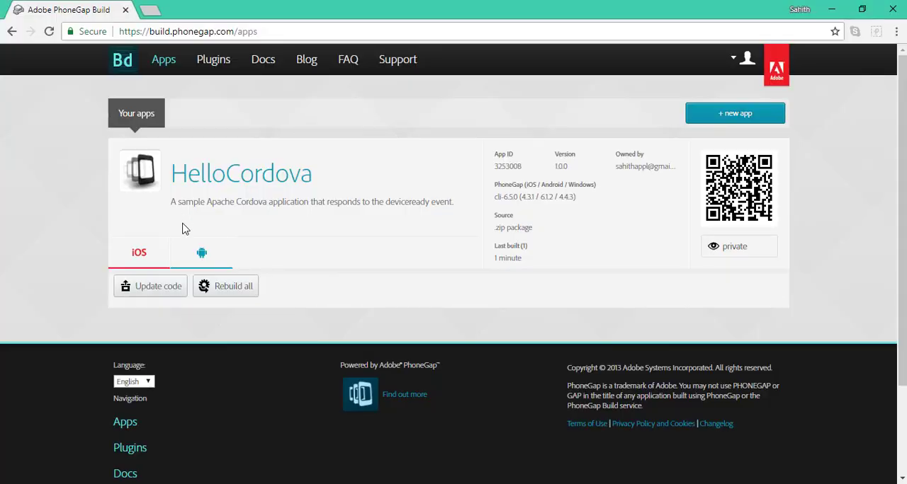
Step: Upload cordovatest (2).zip as HelloCordova's new source and open the app's page
left_click(150, 287)
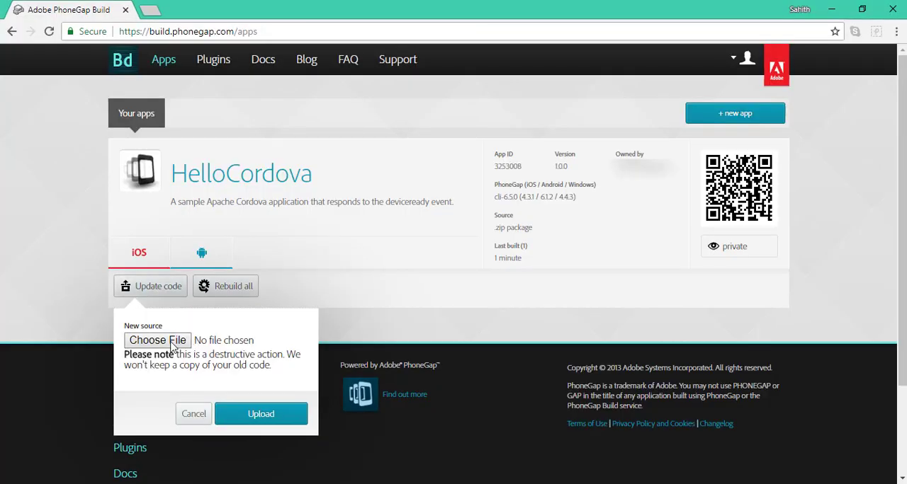
left_click(156, 341)
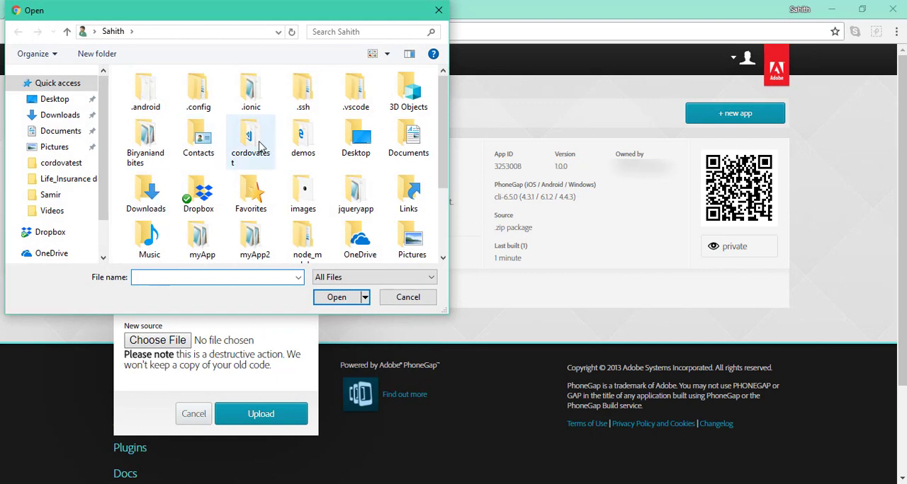
mouse_move(308, 175)
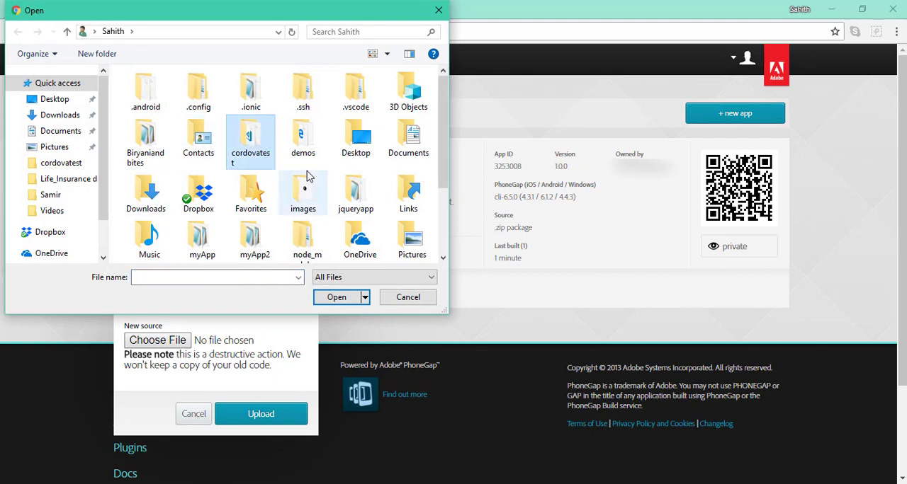
right_click(250, 141)
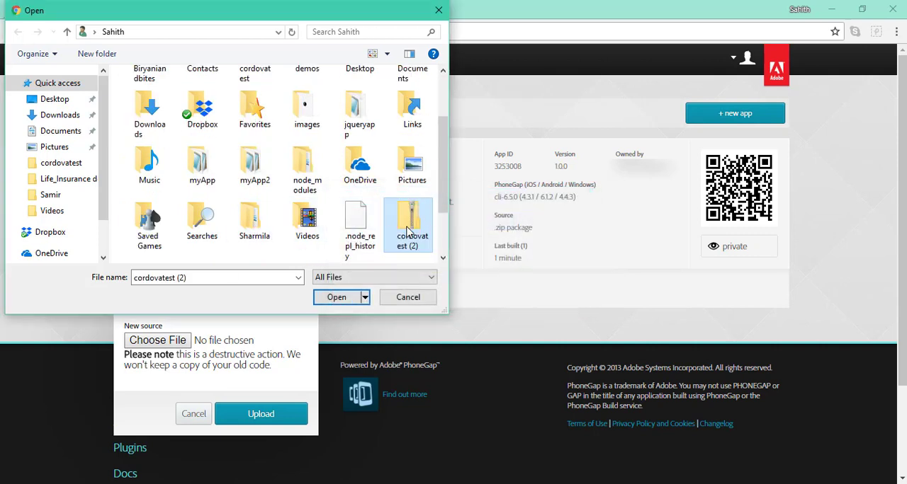
left_click(335, 297)
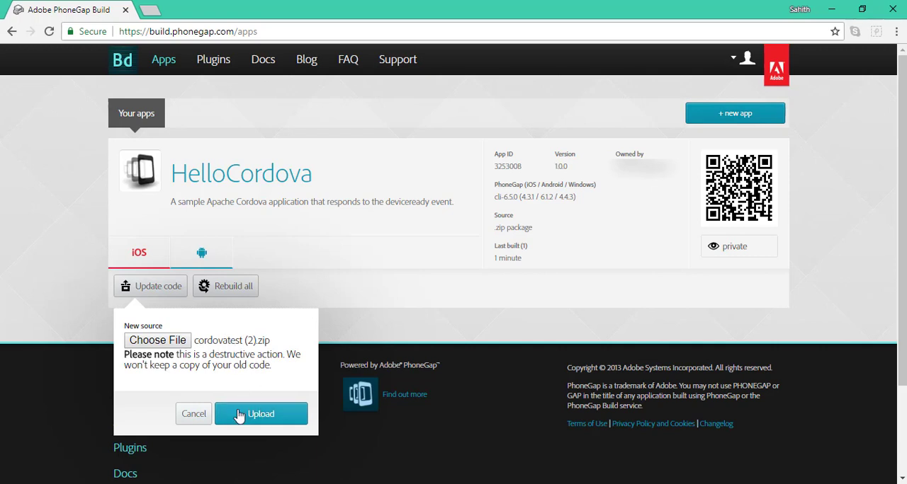
left_click(261, 413)
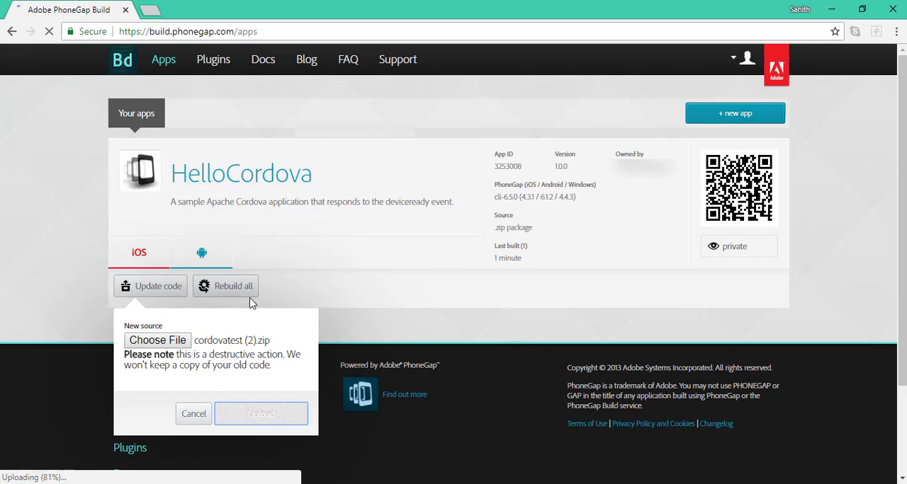
mouse_move(359, 471)
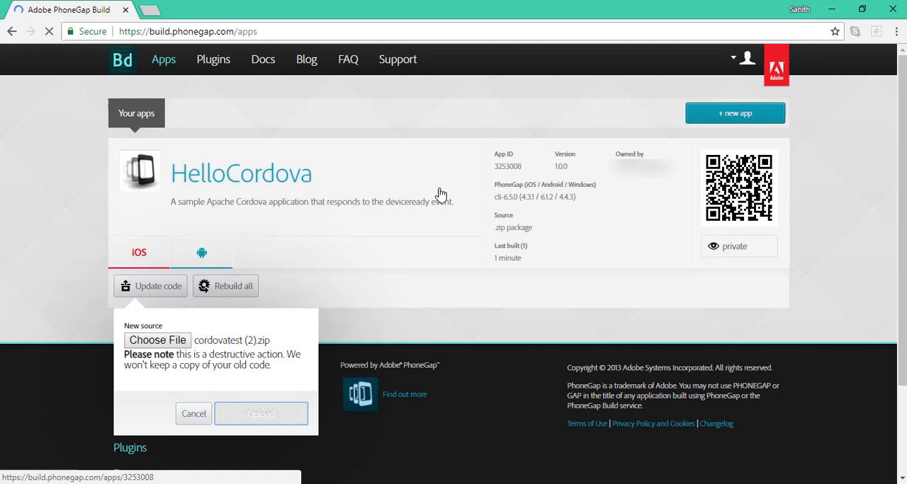
left_click(261, 413)
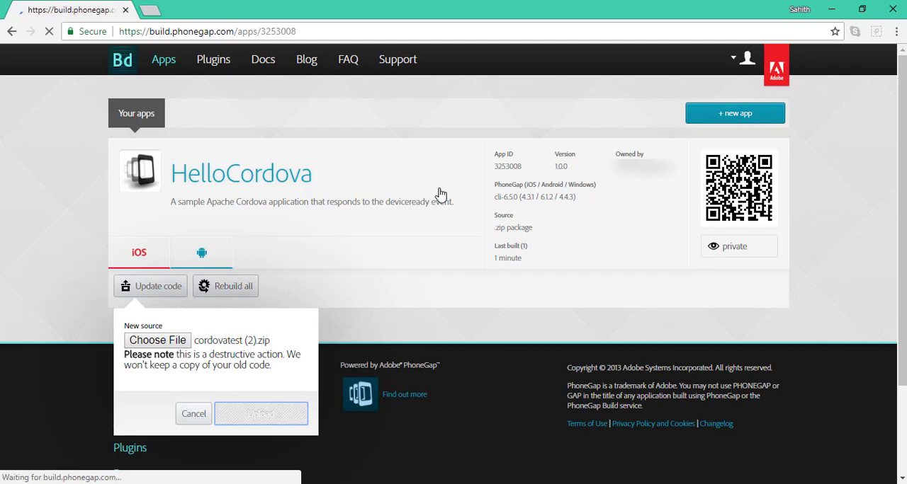
Step: Open Cordovatestapp's build details to follow the Android build
left_click(260, 414)
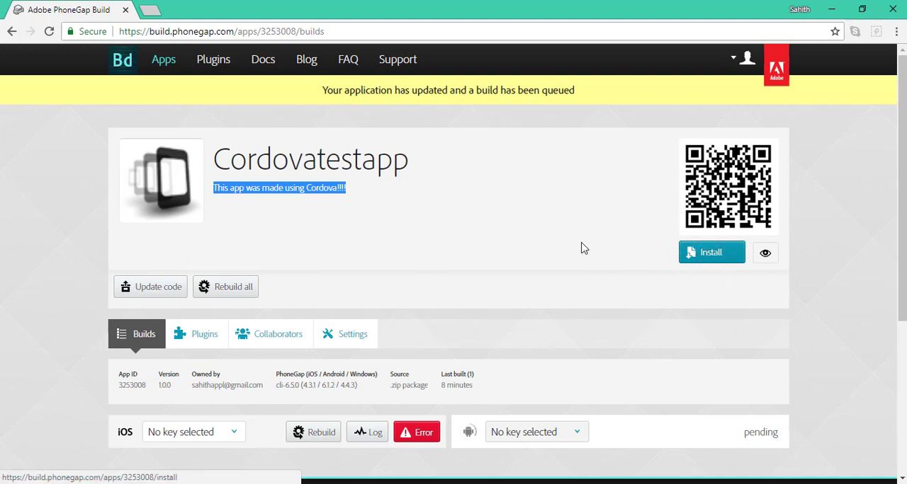
mouse_move(407, 447)
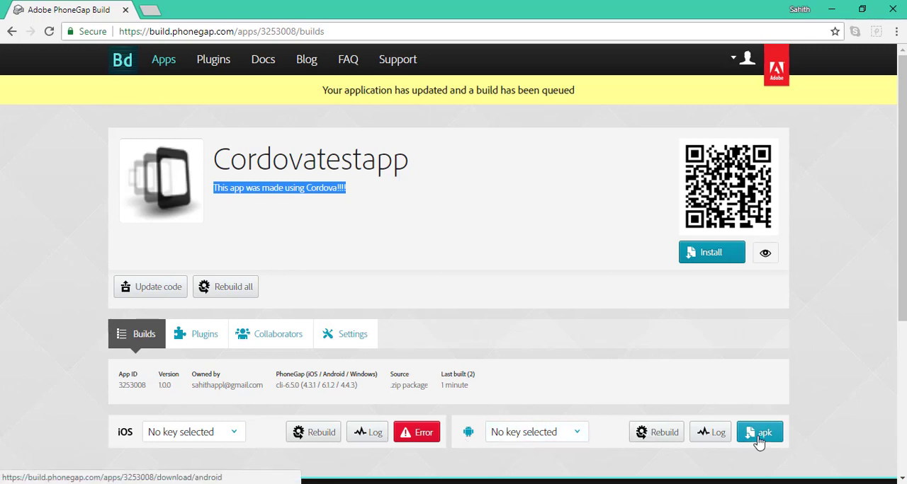
Step: Download the Android build, saving it as Cordovatestapp-debug.apk
left_click(759, 432)
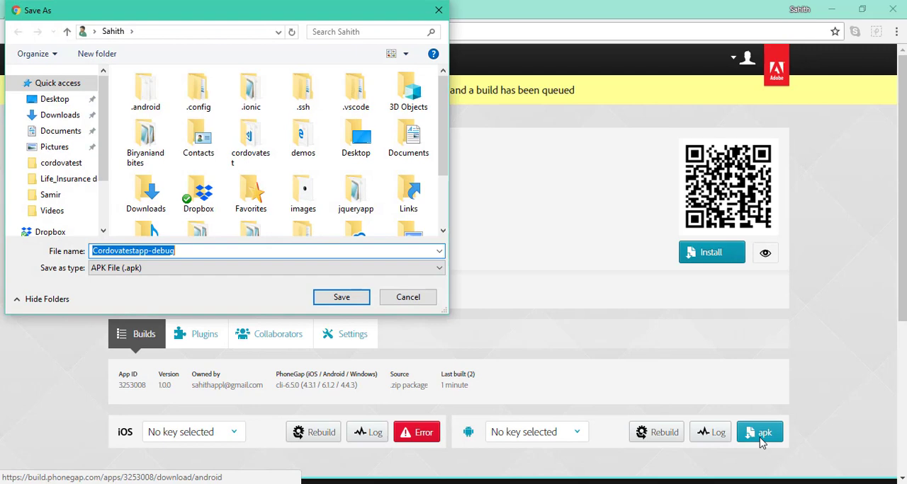
scroll("down", 3)
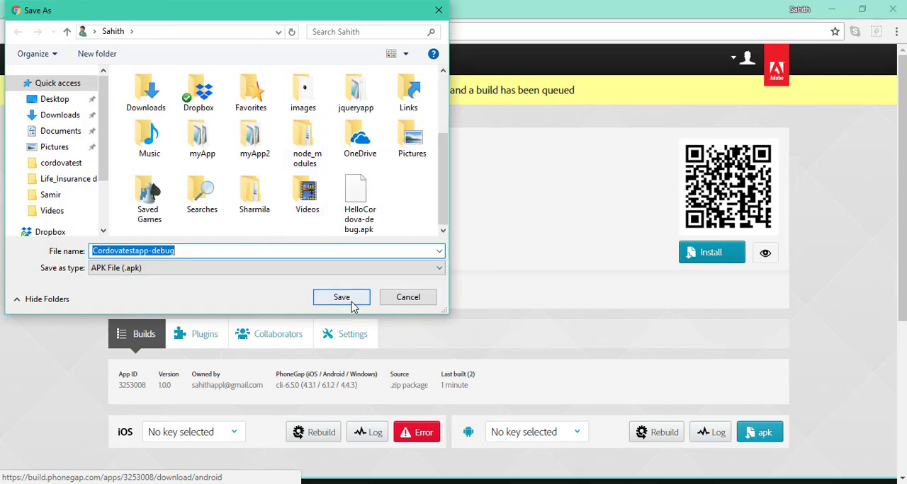
left_click(341, 297)
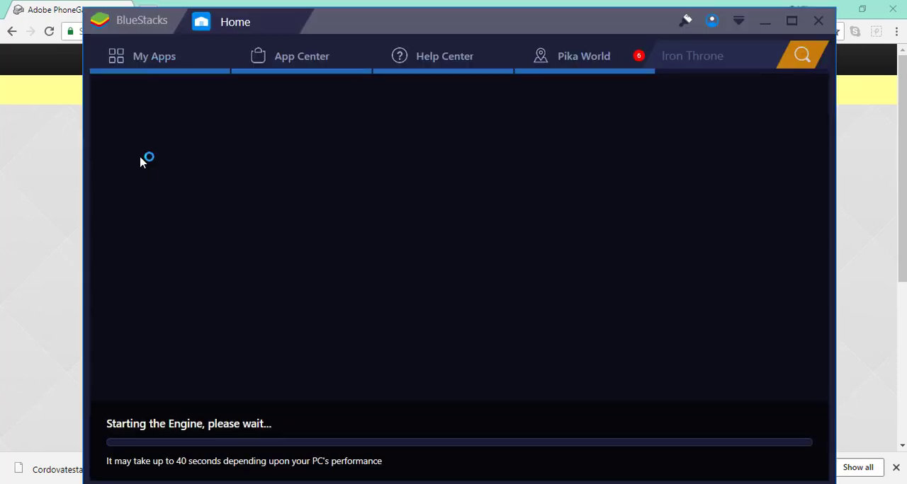
Step: Launch BlueStacks so the Android emulator engine starts loading
left_click(301, 56)
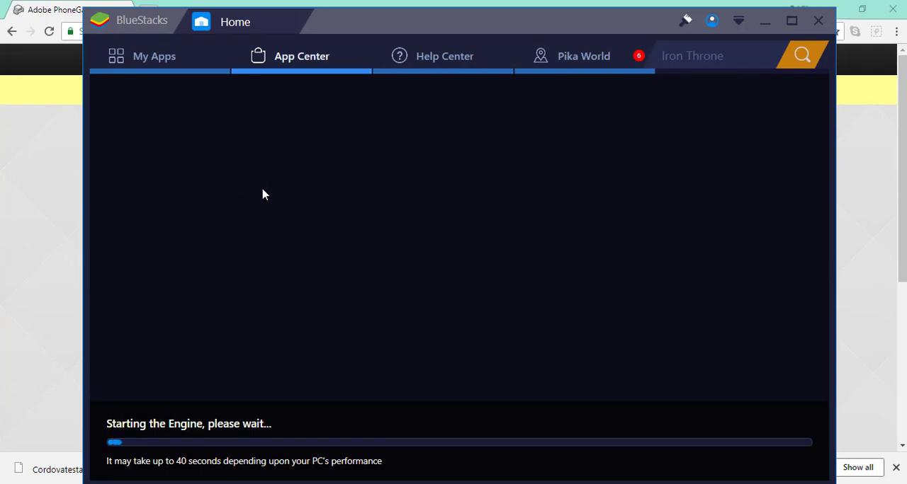
mouse_move(247, 206)
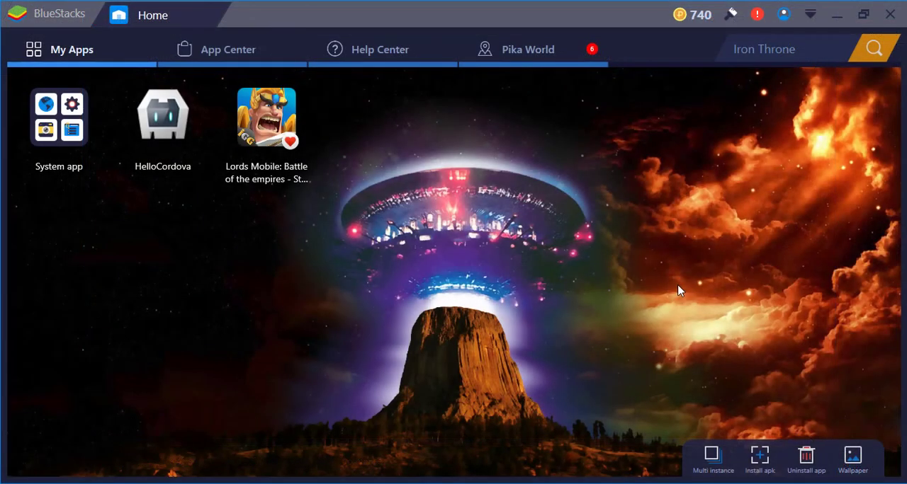
mouse_move(666, 193)
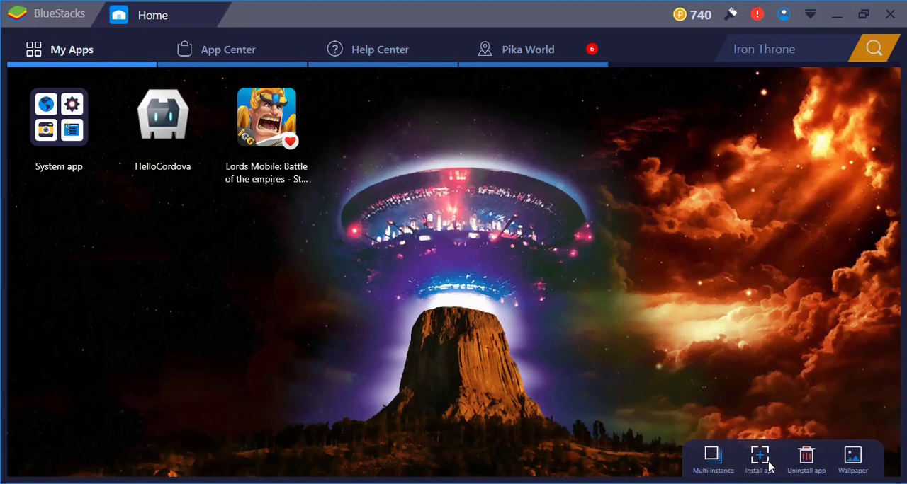
mouse_move(759, 458)
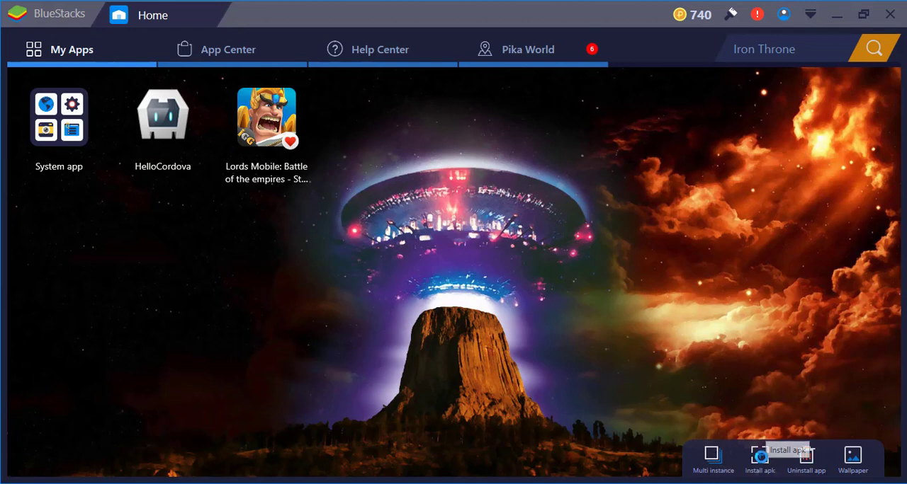
mouse_move(763, 364)
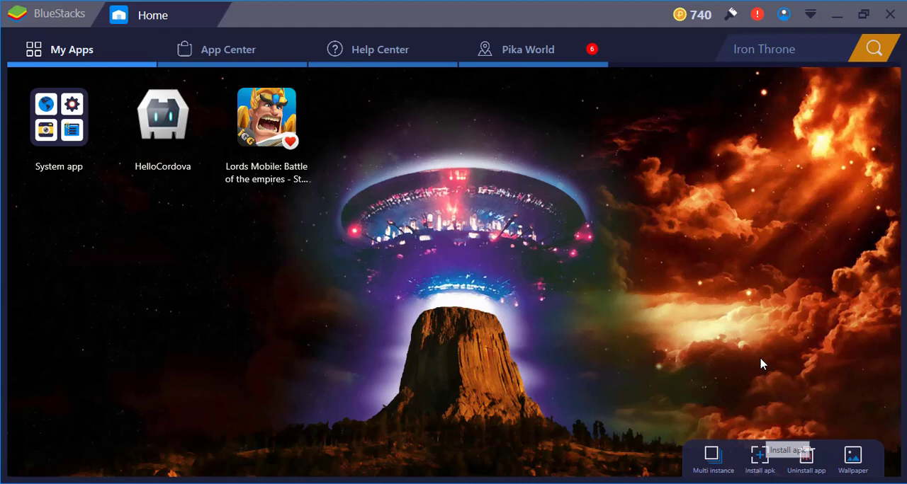
mouse_move(750, 395)
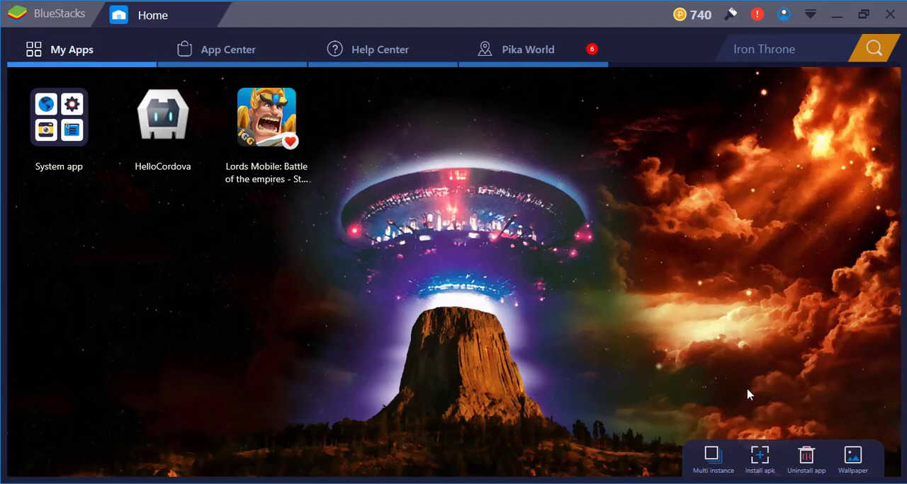
Step: Install Cordovatestapp-debug.apk into BlueStacks through Install apk
left_click(758, 461)
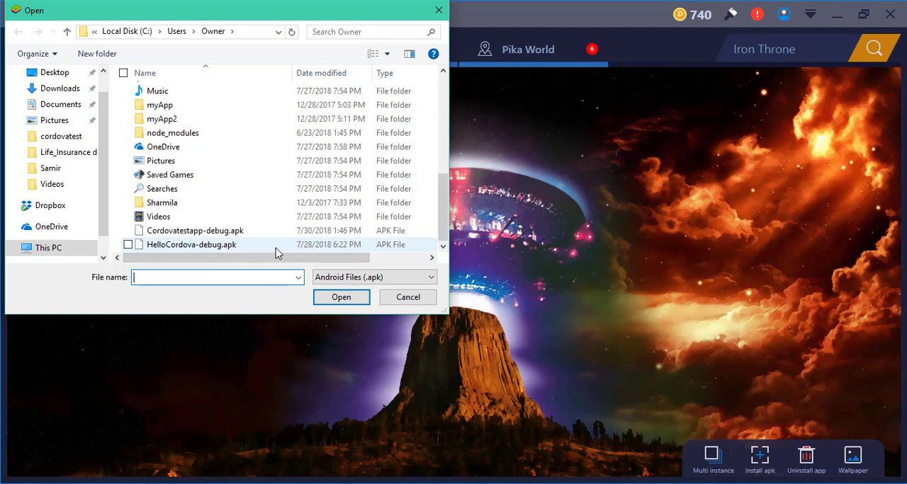
mouse_move(191, 245)
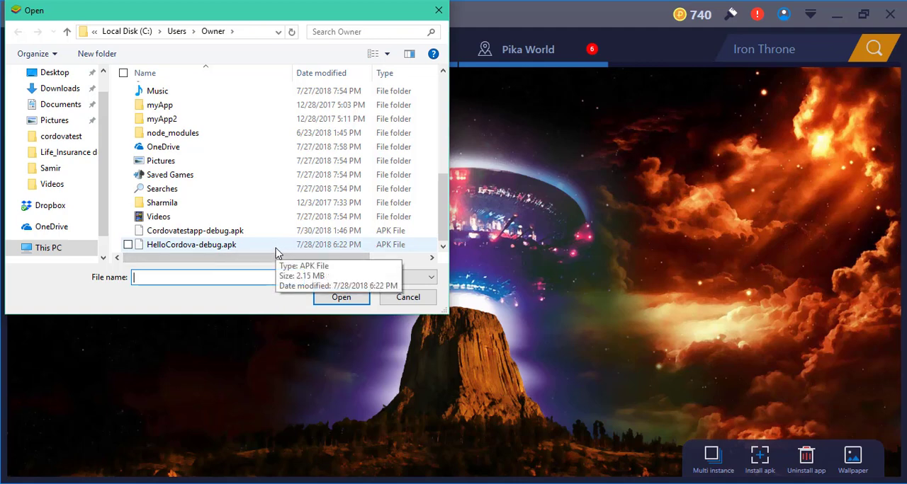
left_click(193, 230)
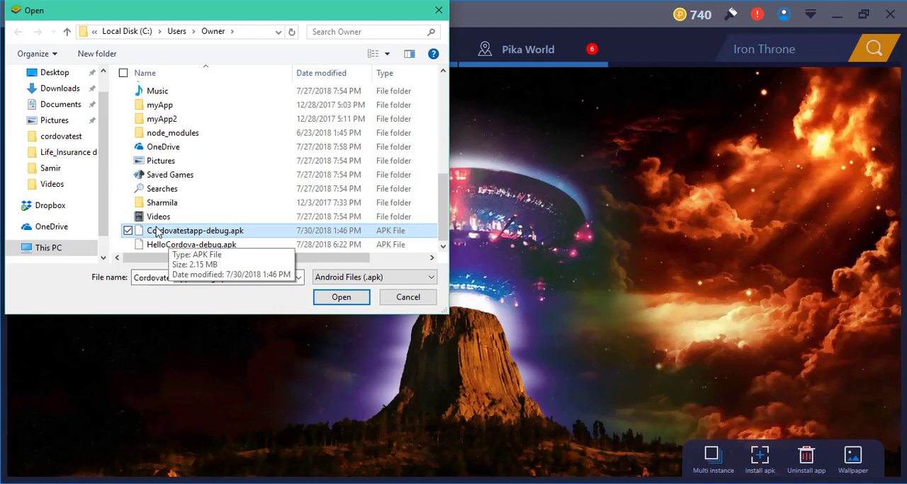
left_click(340, 297)
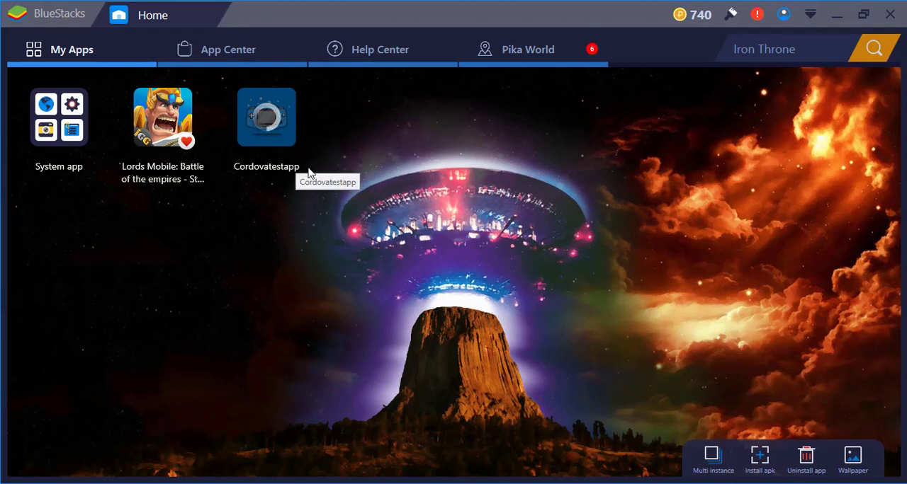
mouse_move(295, 203)
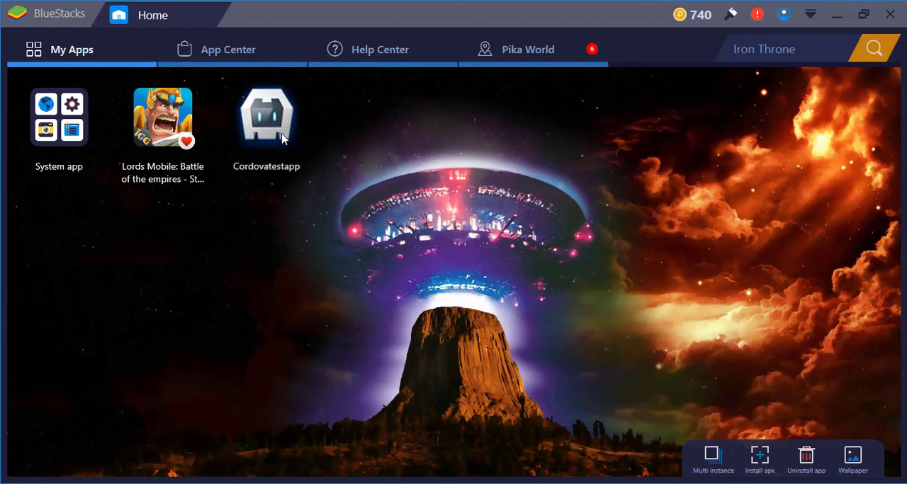
mouse_move(272, 177)
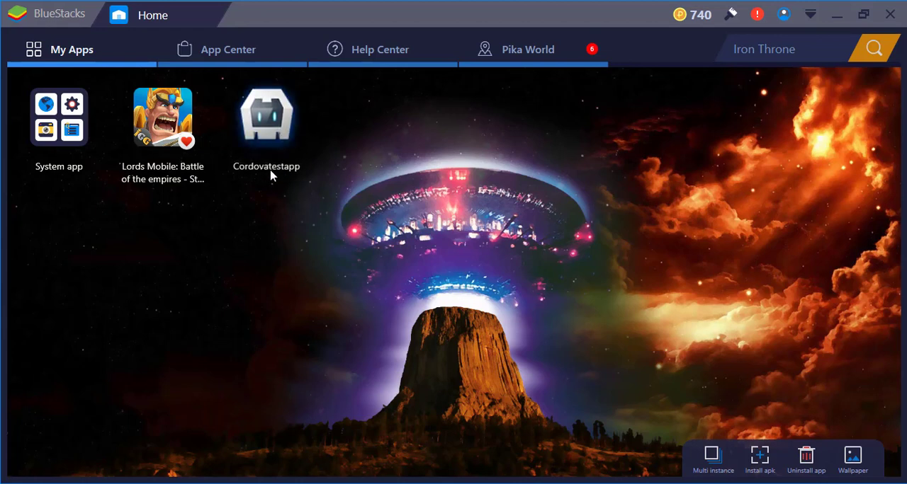
mouse_move(267, 124)
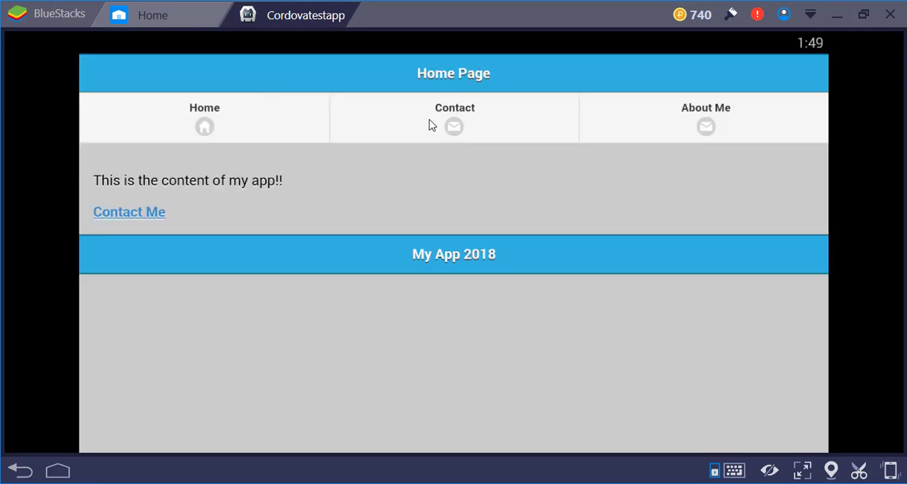
left_click(129, 212)
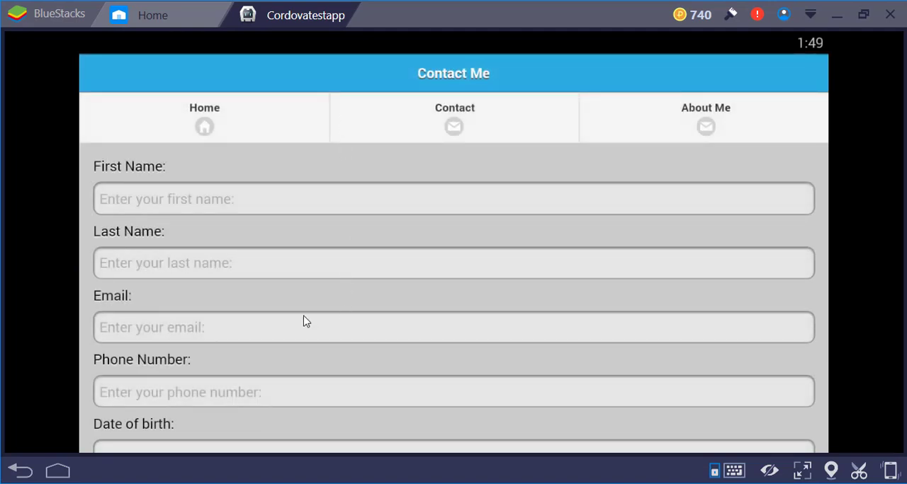
scroll("down", 3)
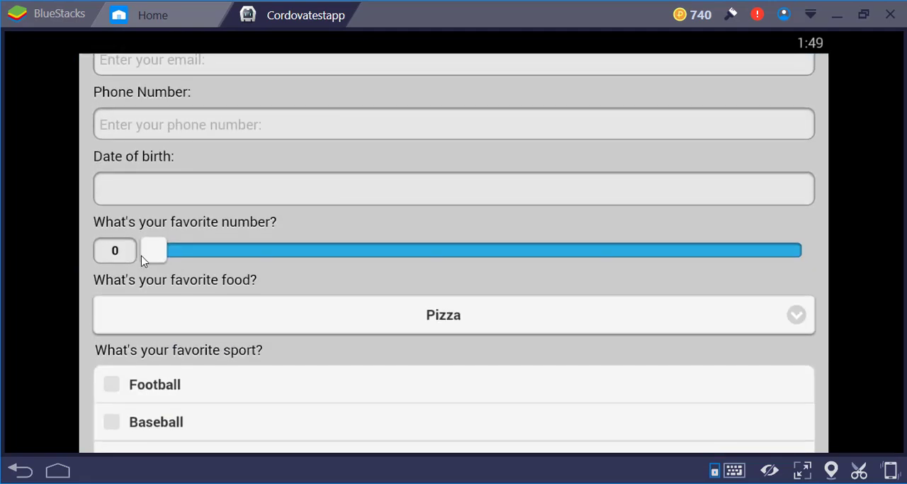
left_click_drag(154, 250, 199, 251)
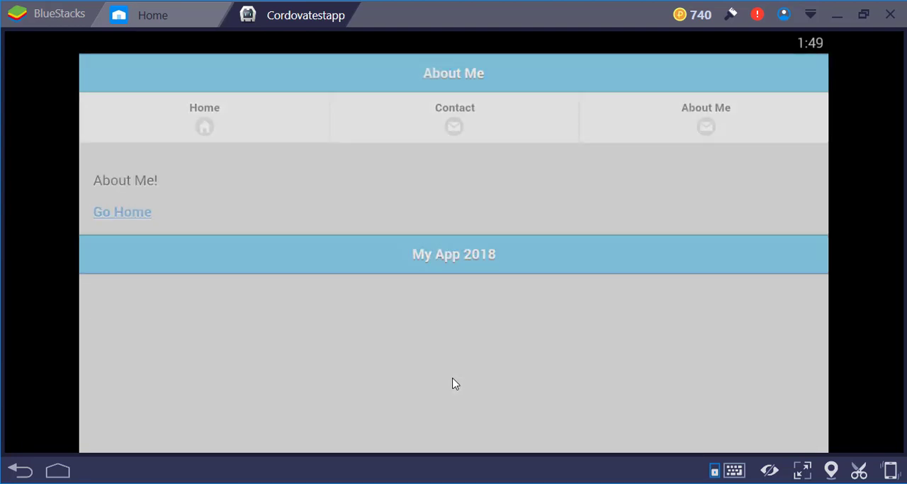
left_click(122, 212)
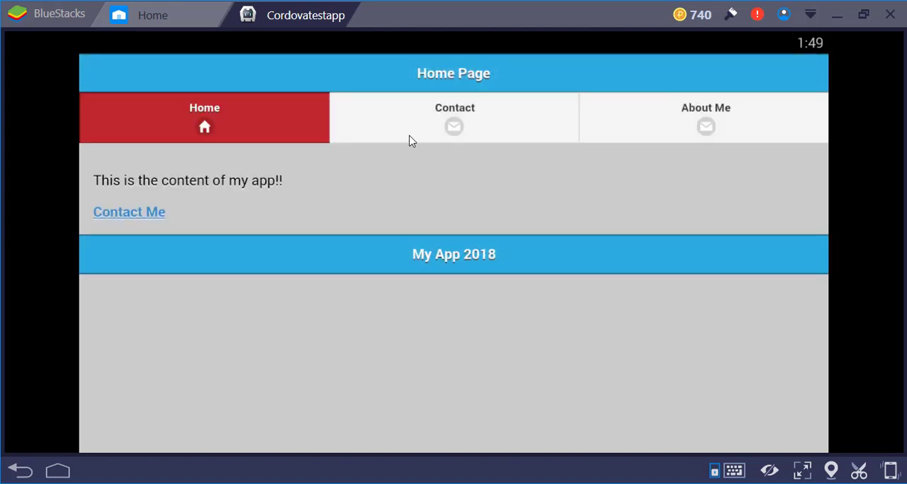